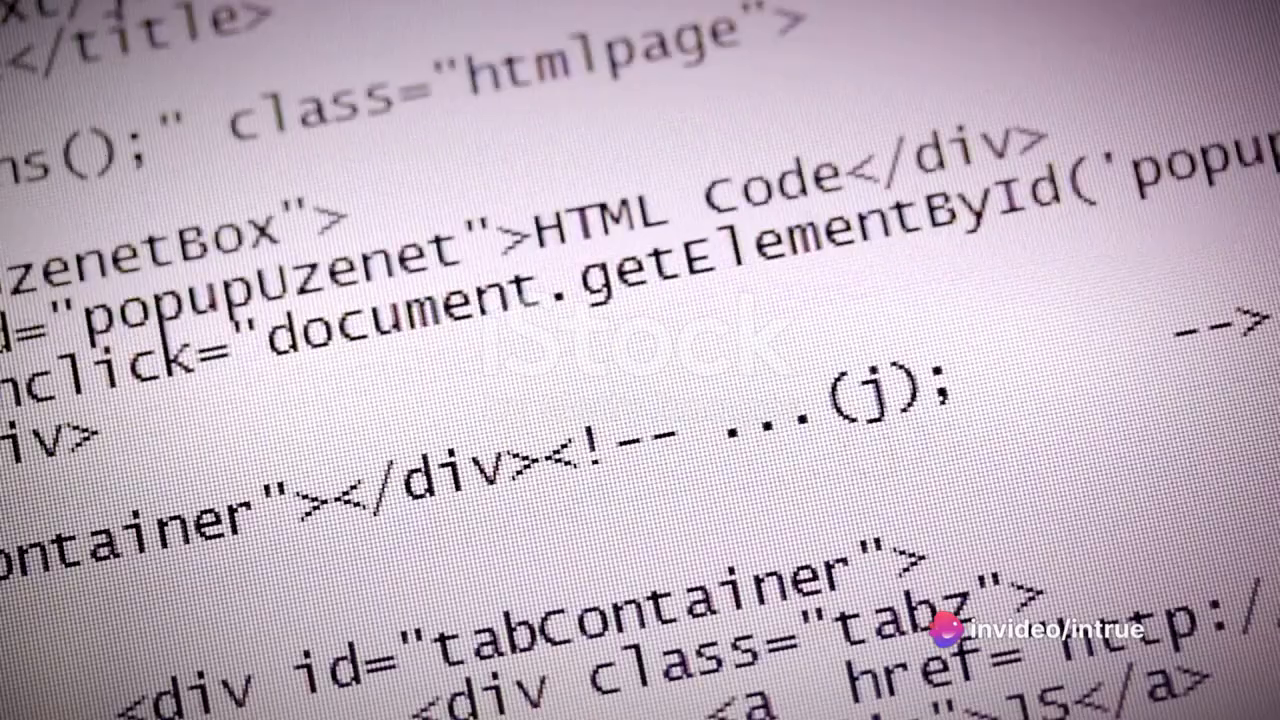
scroll(down, 3)
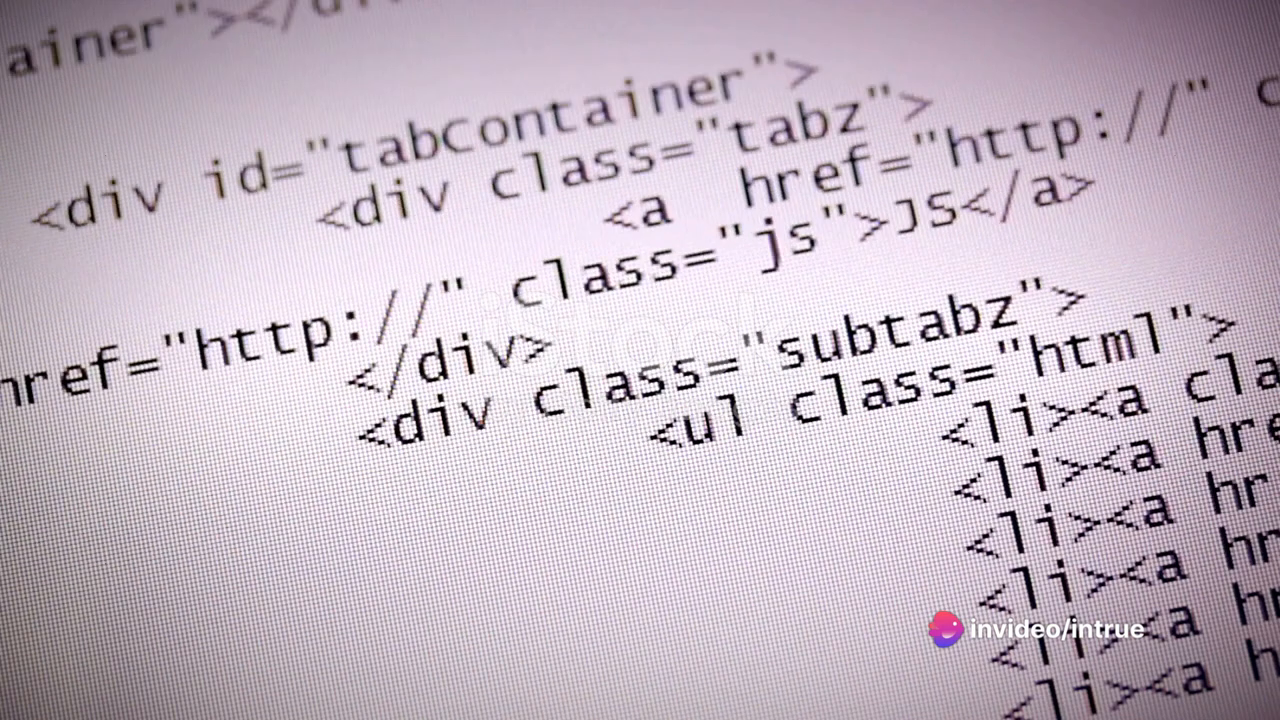